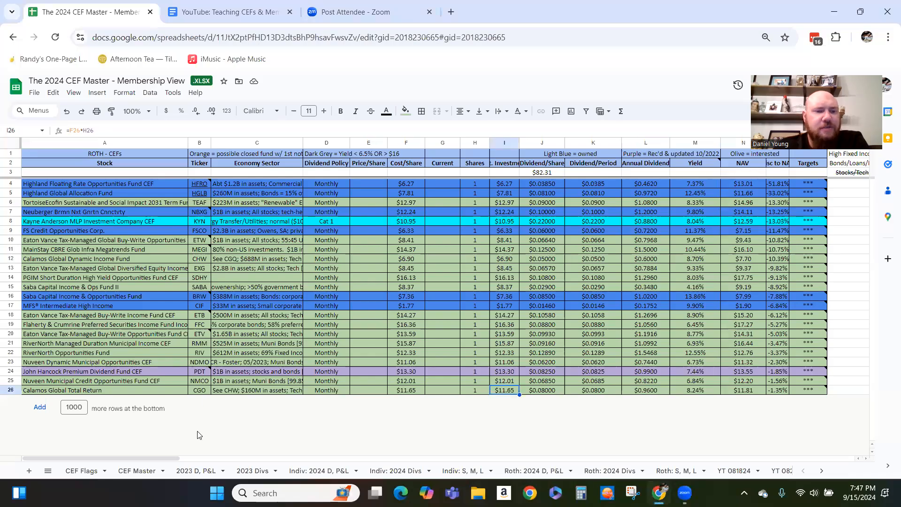
# Check the CEF Master tab, then delete row 8 (KYN) from the YT 091524 watchlist.
pyautogui.click(137, 471)
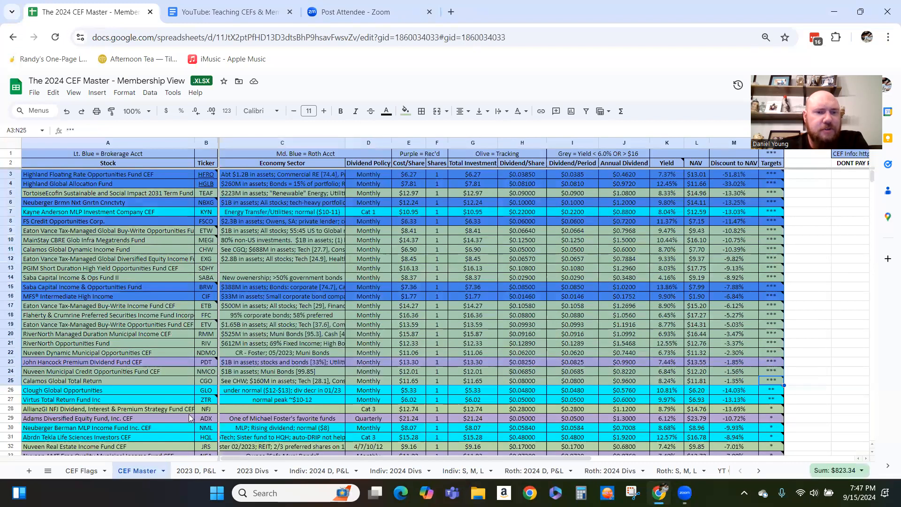
pyautogui.click(816, 269)
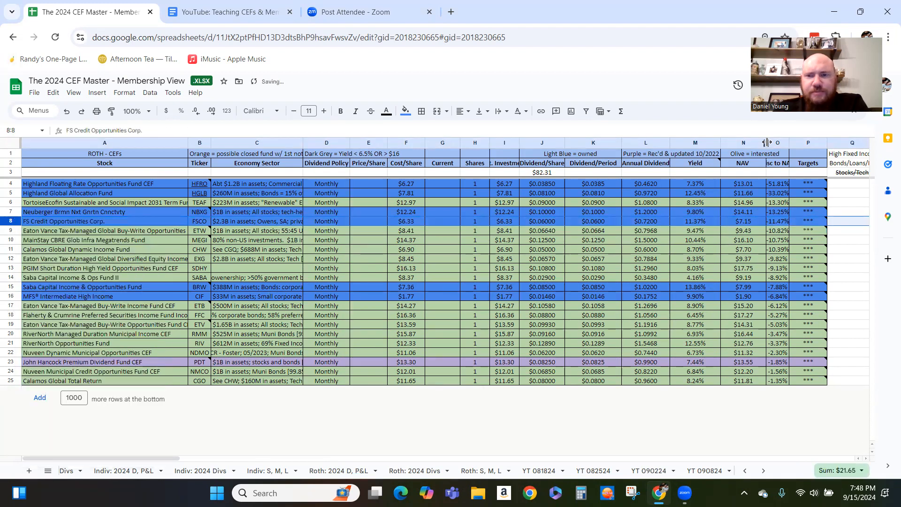
# Sort the sheet Z to A on Dividend/Period (column K), so RiverNorth leads.
pyautogui.rightClick(743, 143)
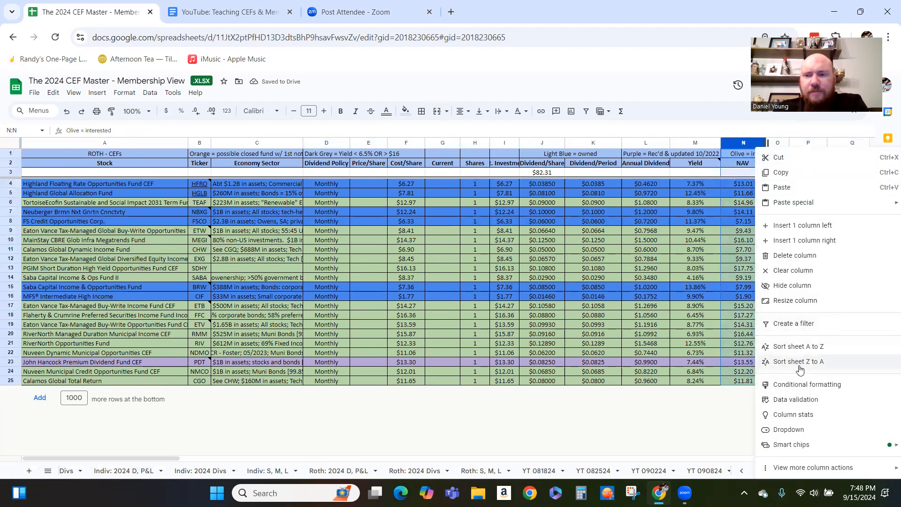
pyautogui.click(798, 362)
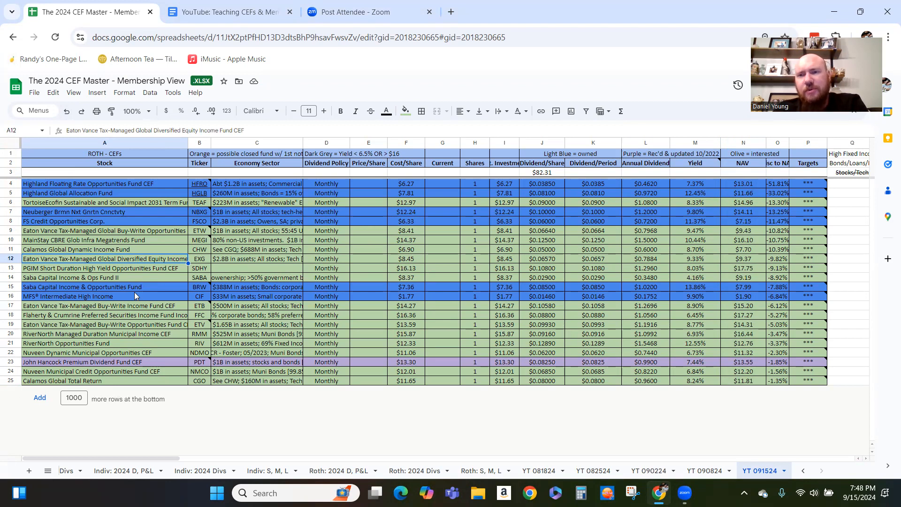
pyautogui.moveTo(187, 295)
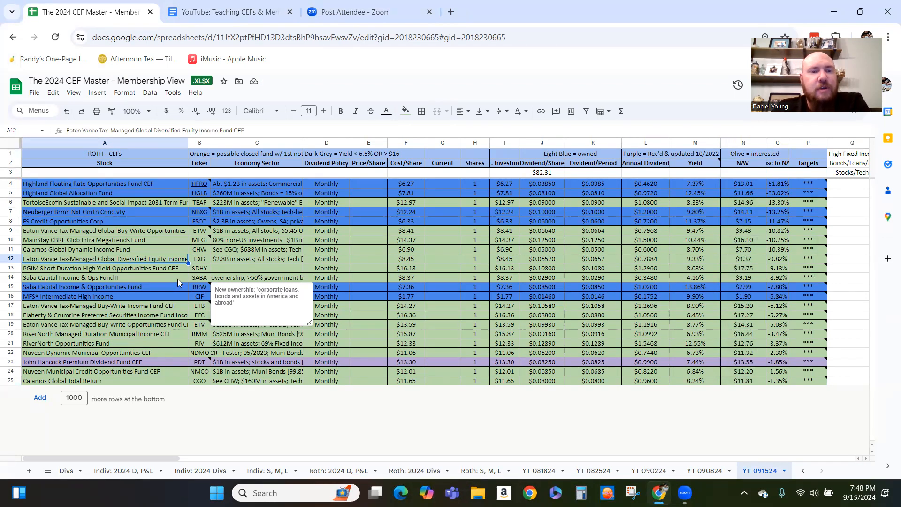
pyautogui.click(103, 305)
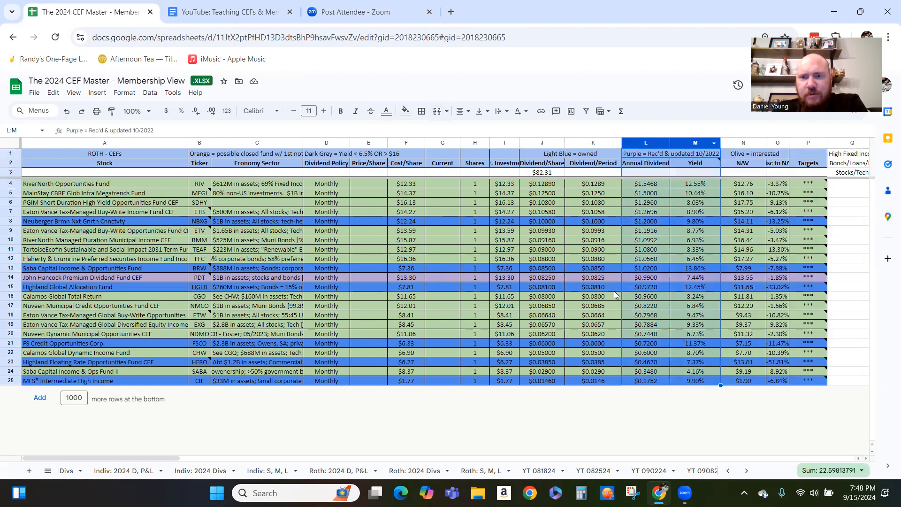
# Sort Z to A on Yield (column M) and inspect the EXG and TEAF price, dividend and yield cells.
pyautogui.click(694, 193)
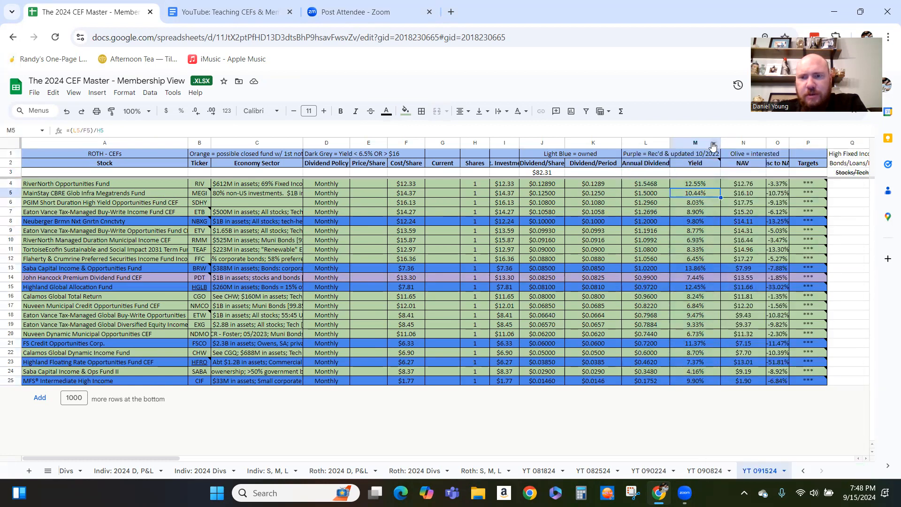
pyautogui.click(645, 154)
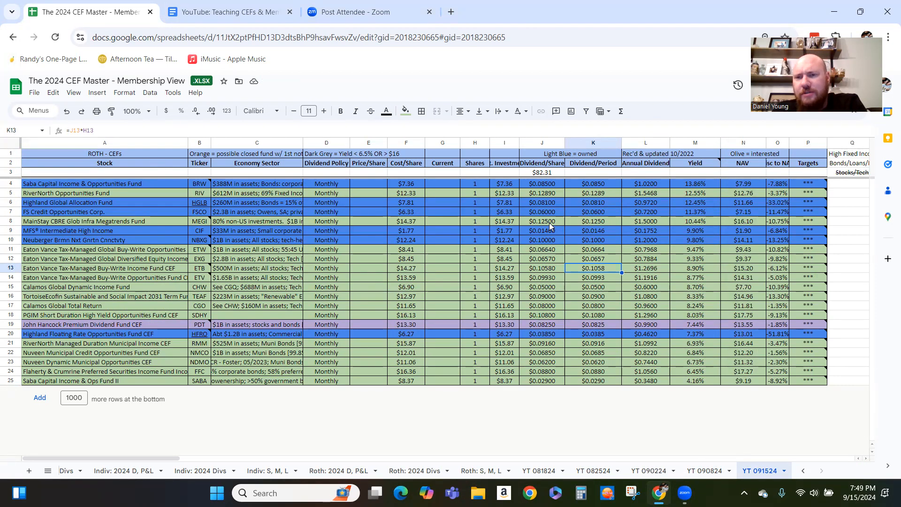
pyautogui.click(442, 287)
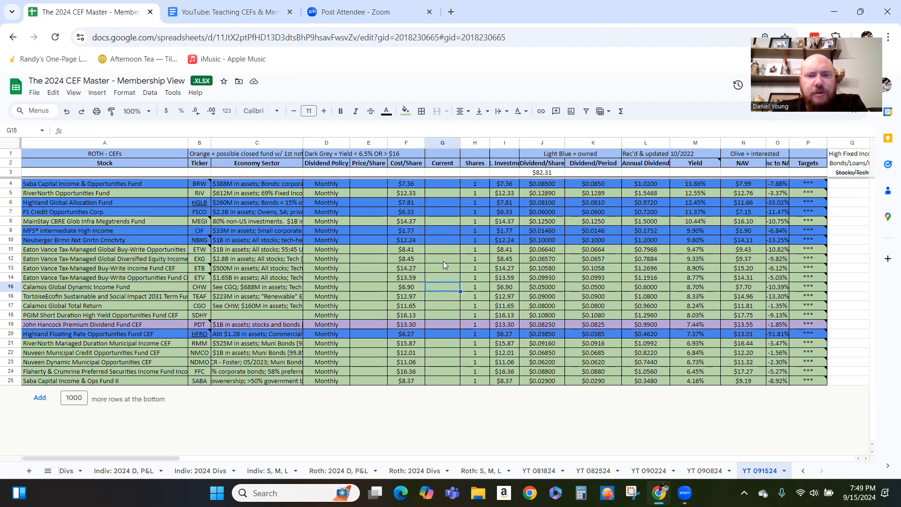
pyautogui.click(442, 259)
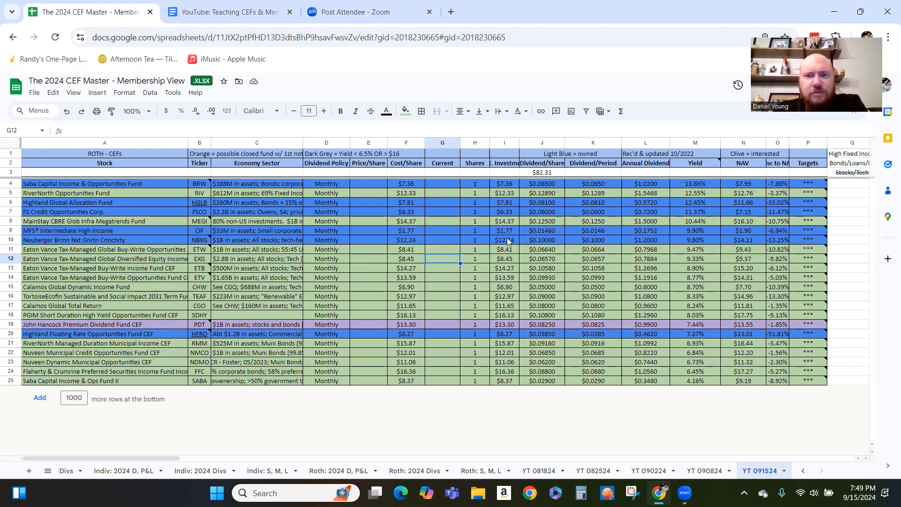
pyautogui.click(694, 296)
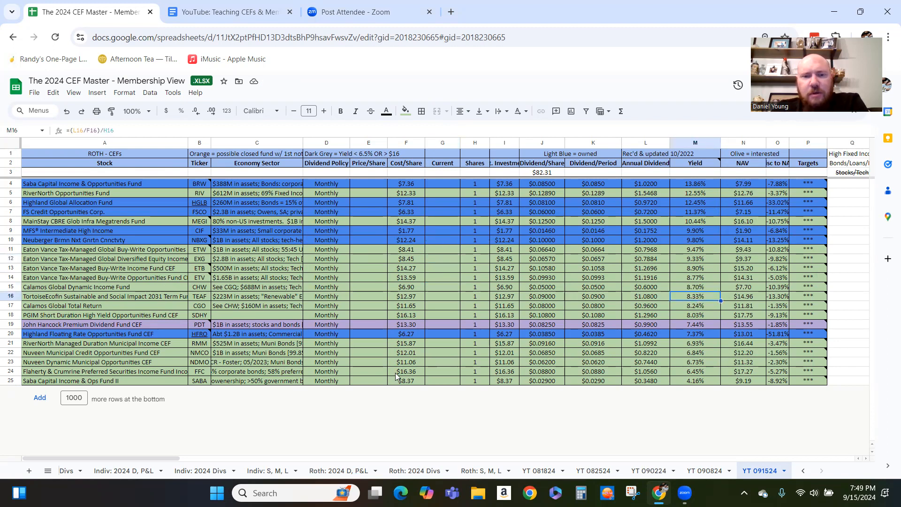
pyautogui.click(405, 380)
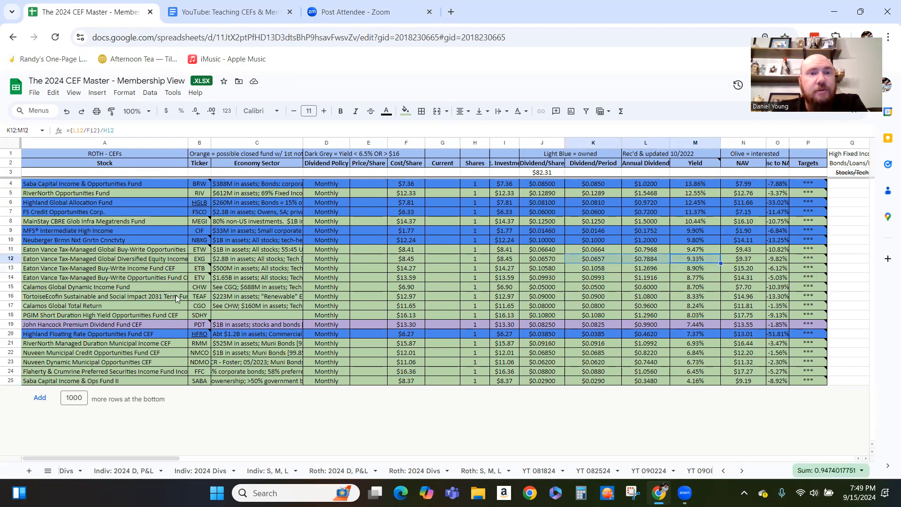
pyautogui.moveTo(155, 317)
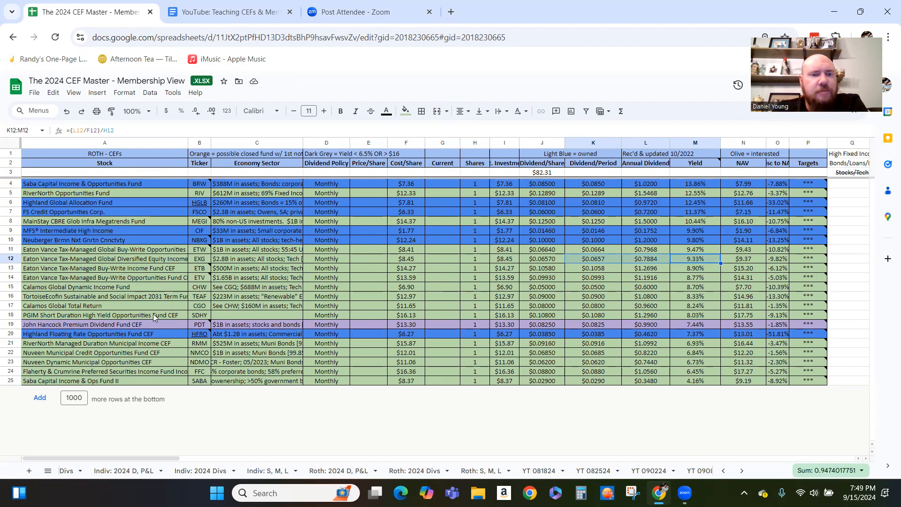
pyautogui.moveTo(281, 348)
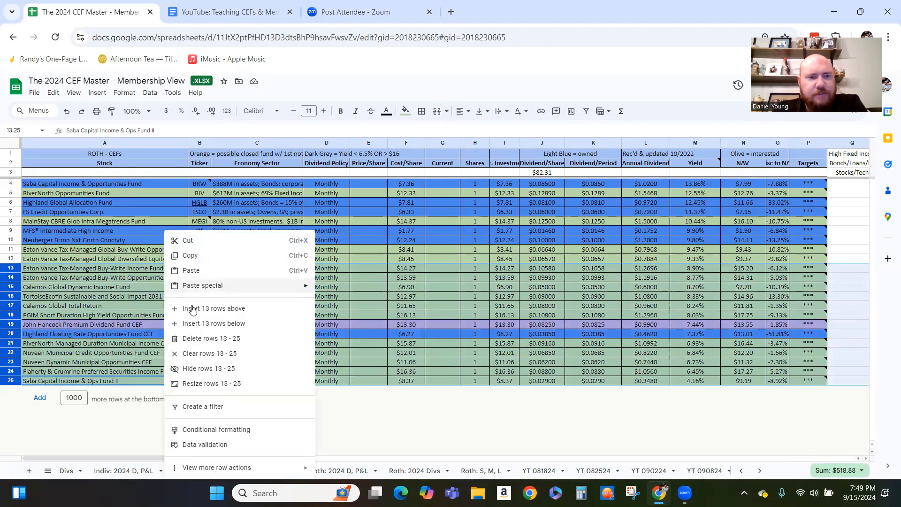
pyautogui.moveTo(87, 330)
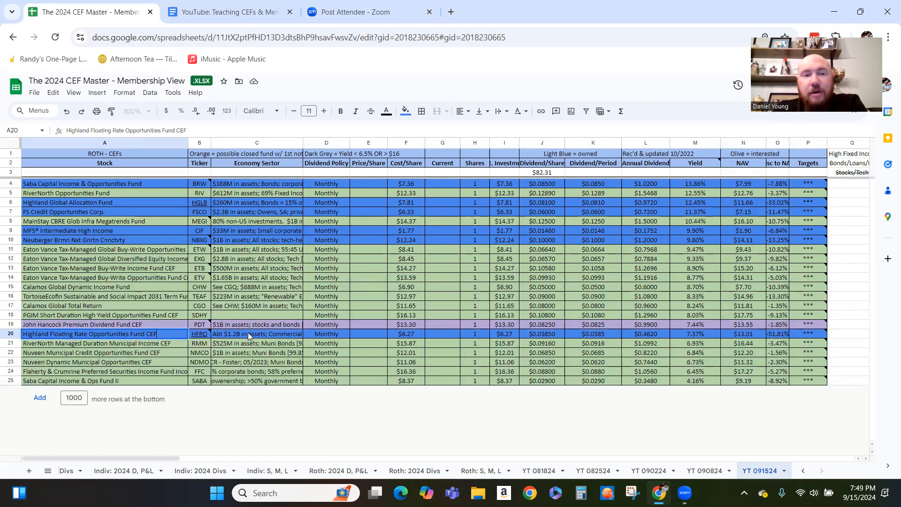
# Review HFRO's notes, assets and discount, then delete rows 13–25.
pyautogui.click(256, 334)
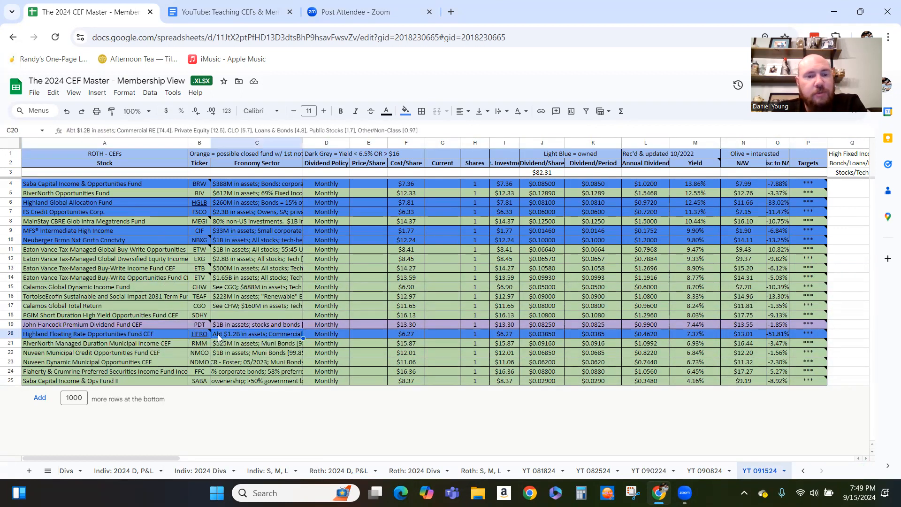
pyautogui.click(104, 334)
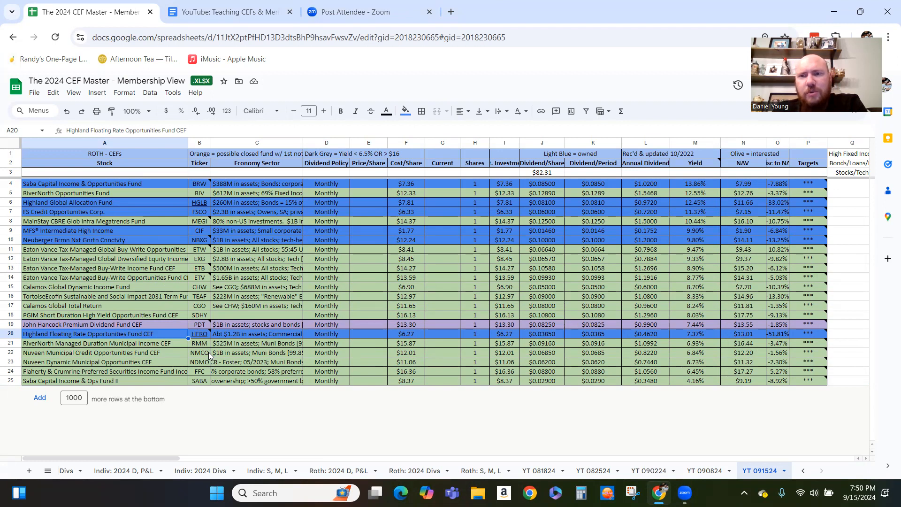
pyautogui.click(256, 334)
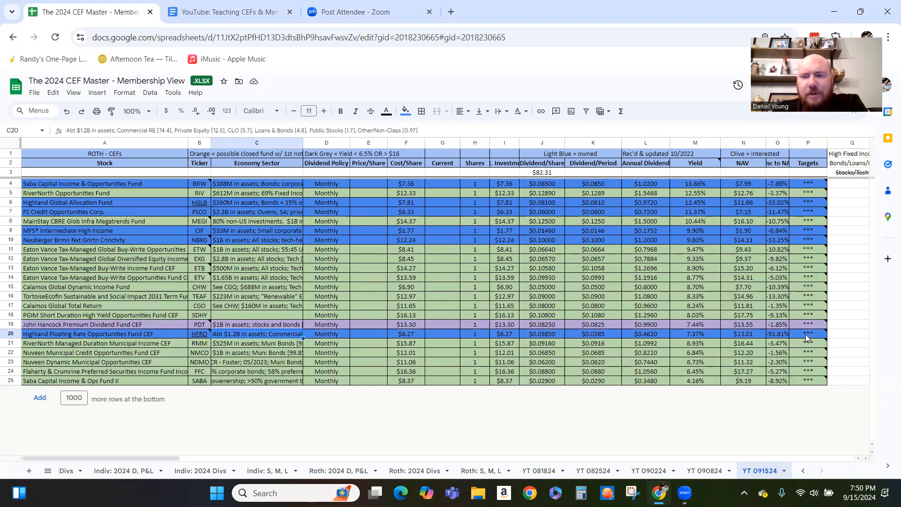
pyautogui.click(777, 334)
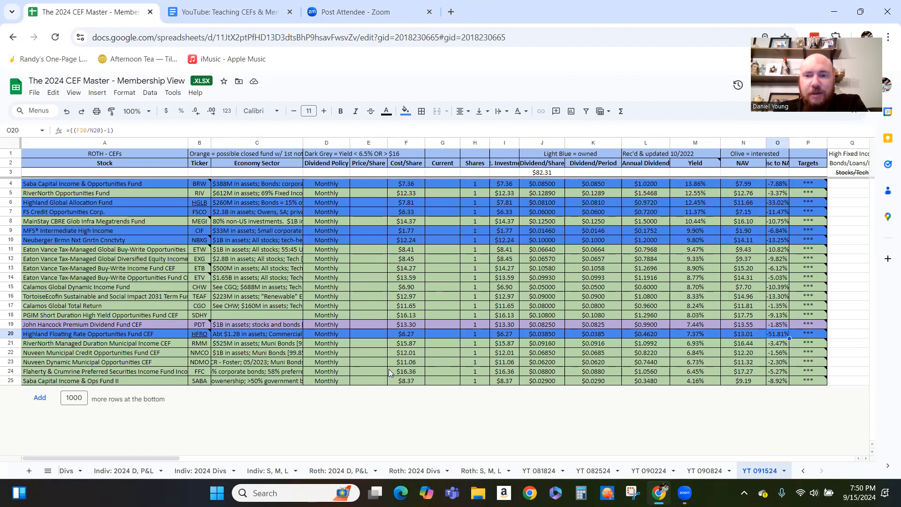
pyautogui.click(405, 333)
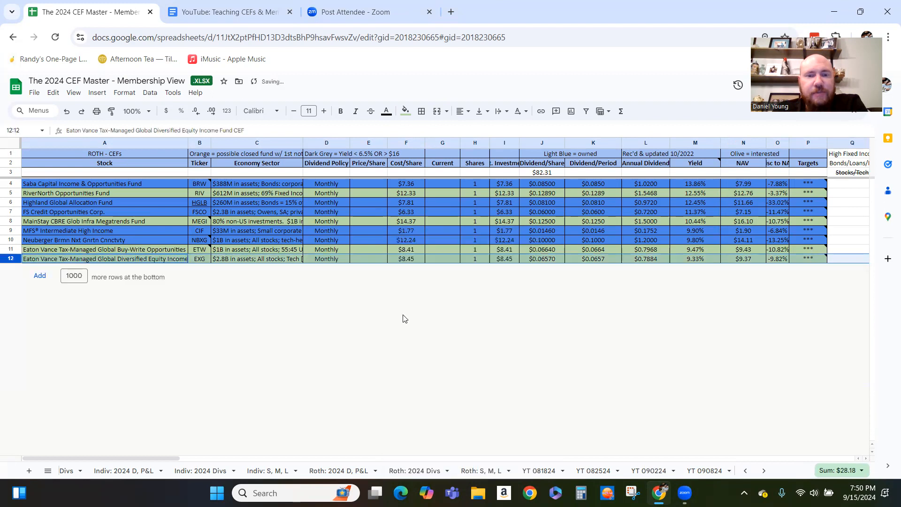
# Delete the RiverNorth Opportunities and Highland Global Allocation fund rows.
pyautogui.click(406, 258)
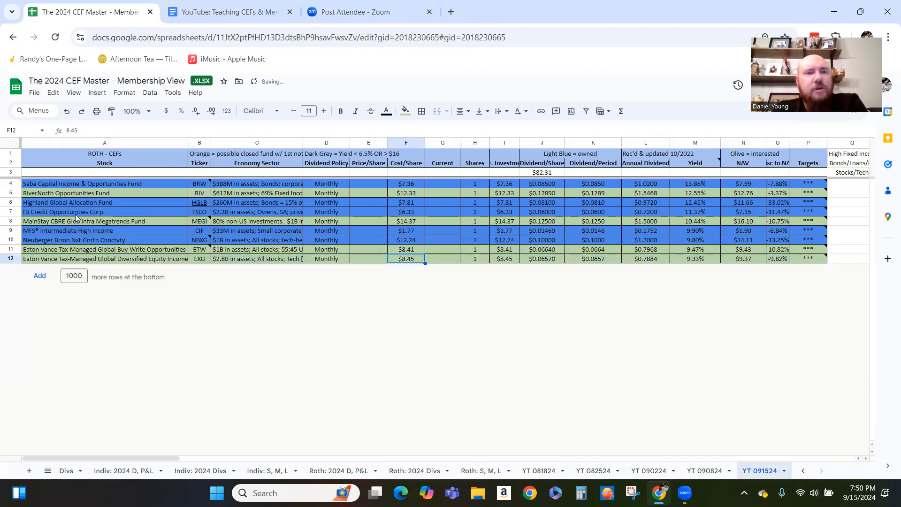
pyautogui.click(11, 193)
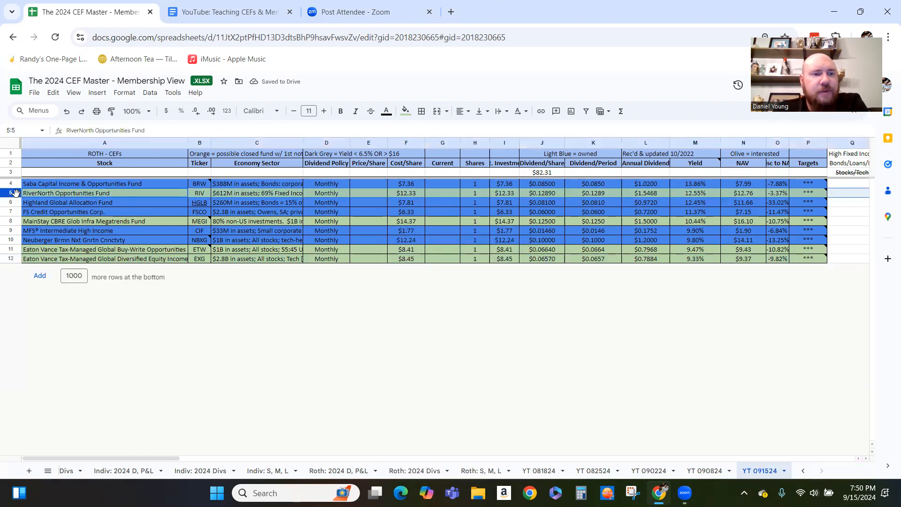
pyautogui.rightClick(10, 192)
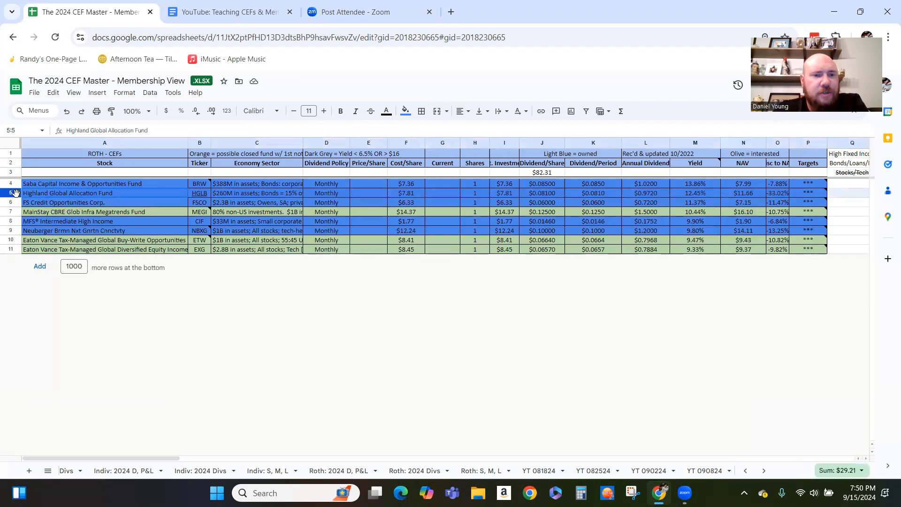
pyautogui.click(68, 192)
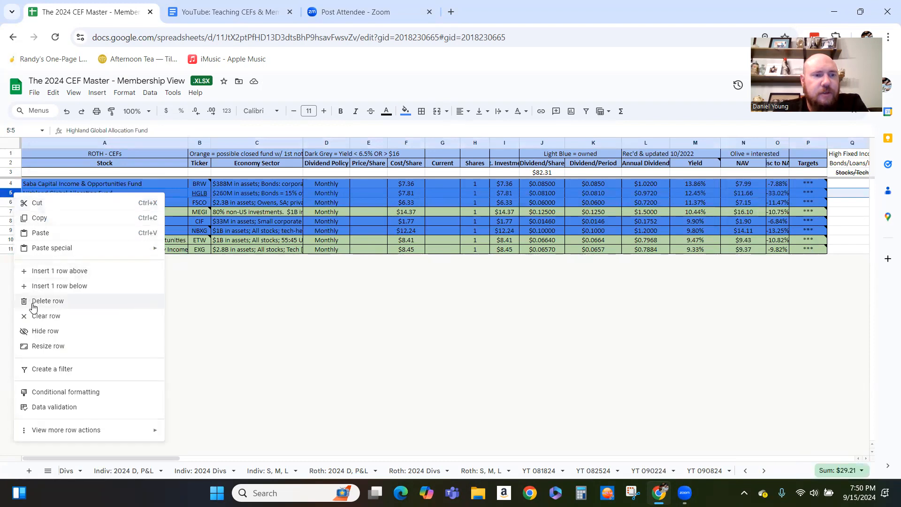
pyautogui.click(48, 301)
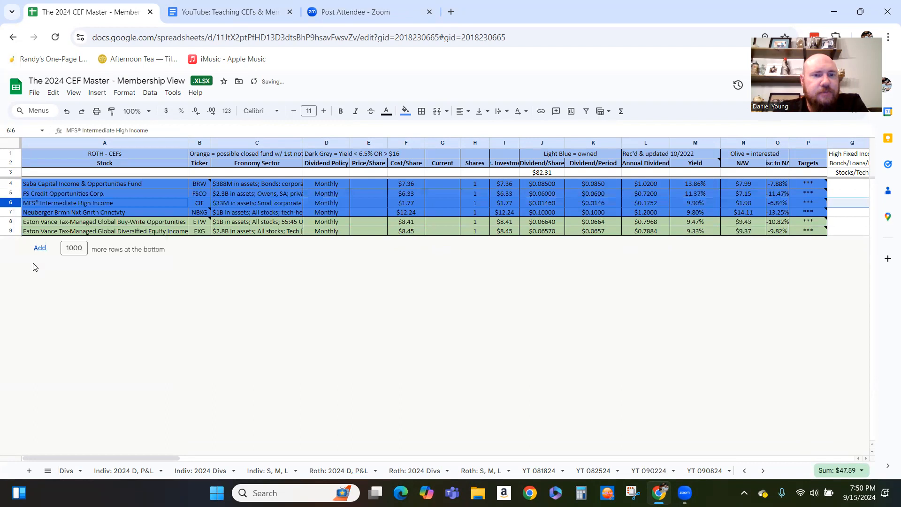
# Delete the Neuberger fund row and select the Eaton Vance Buy-Write row.
pyautogui.rightClick(67, 212)
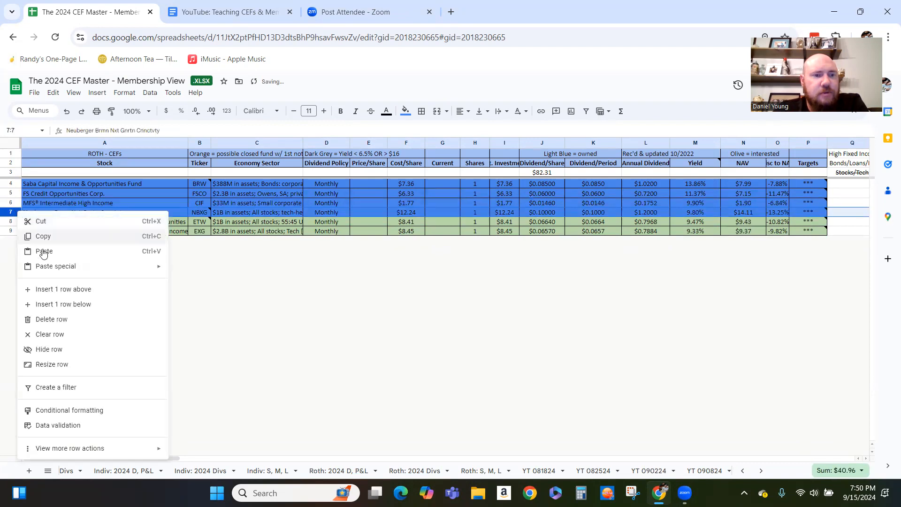
pyautogui.click(50, 319)
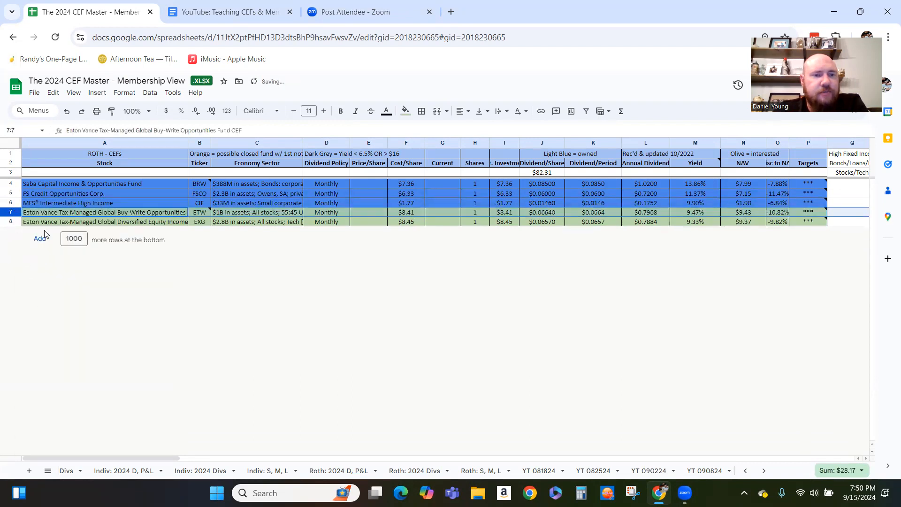
pyautogui.click(256, 212)
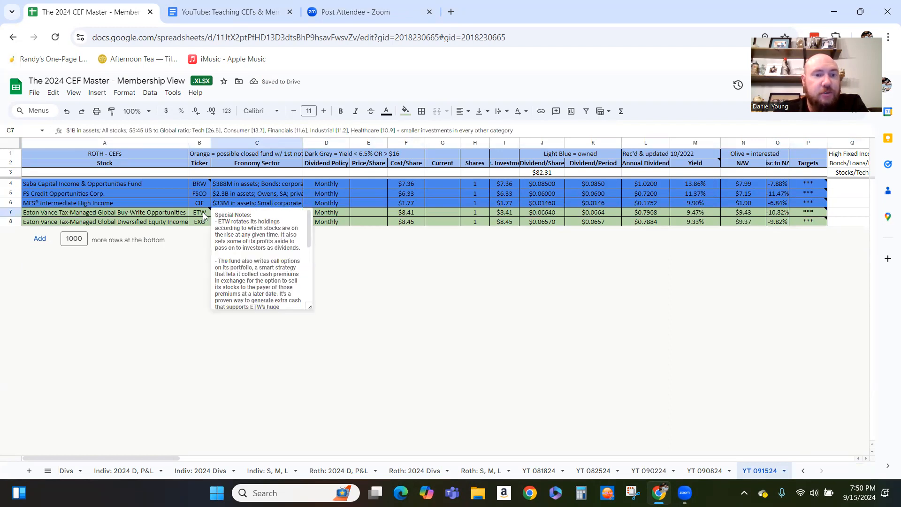
pyautogui.click(200, 212)
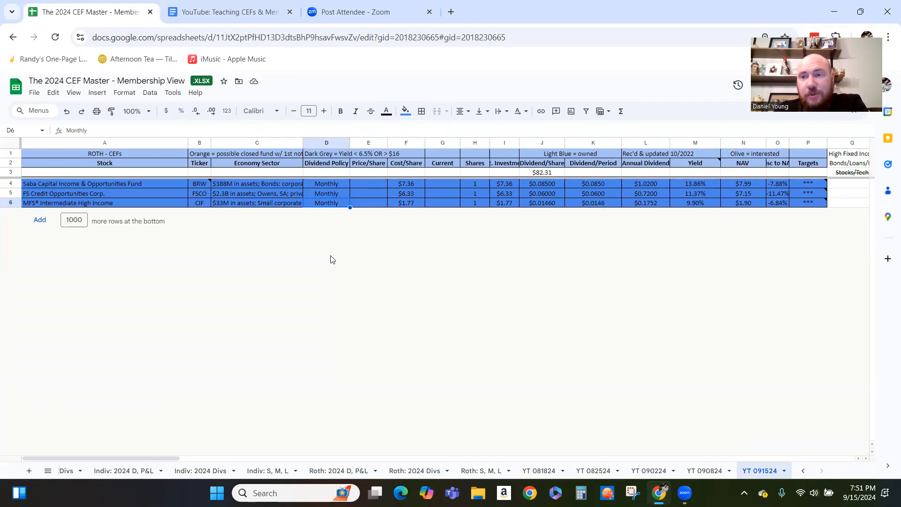
pyautogui.moveTo(395, 261)
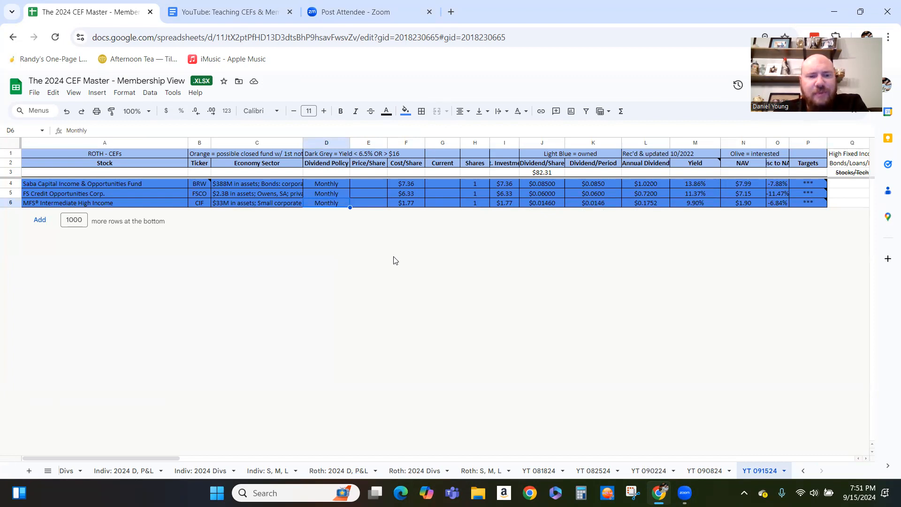
pyautogui.moveTo(193, 419)
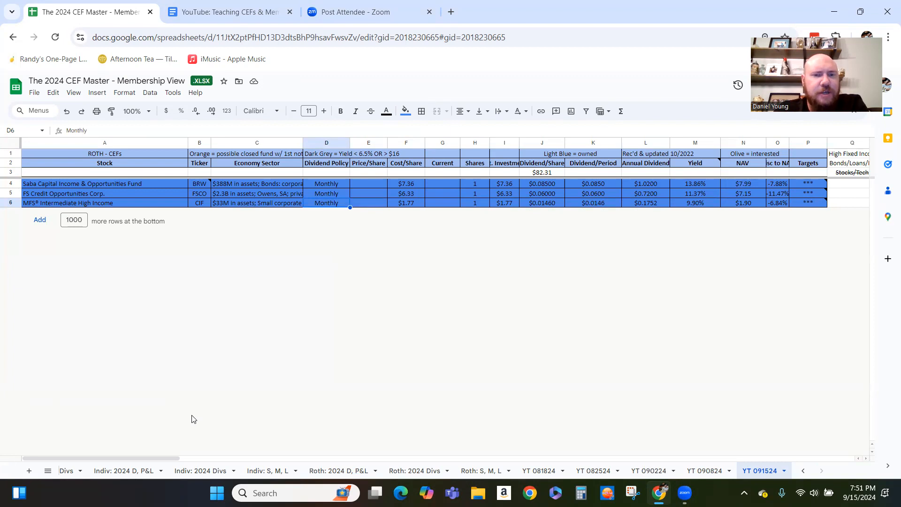
pyautogui.click(199, 183)
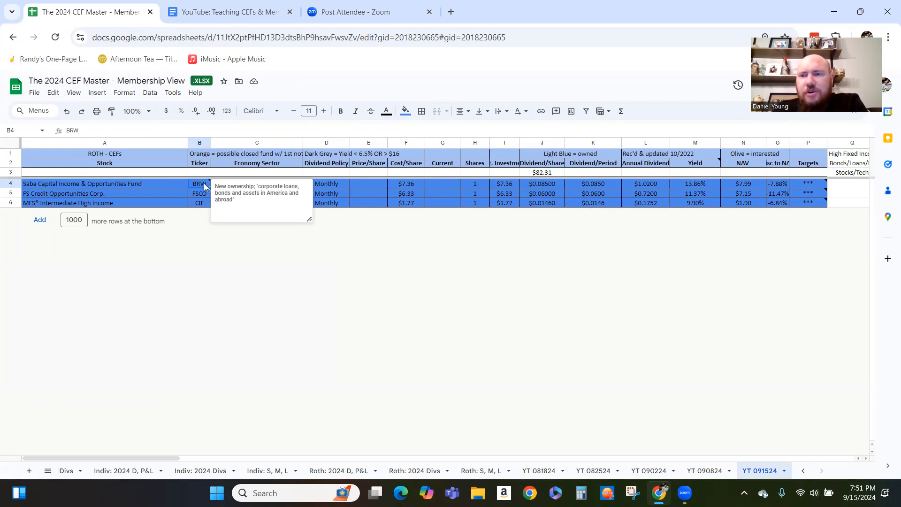
pyautogui.moveTo(202, 191)
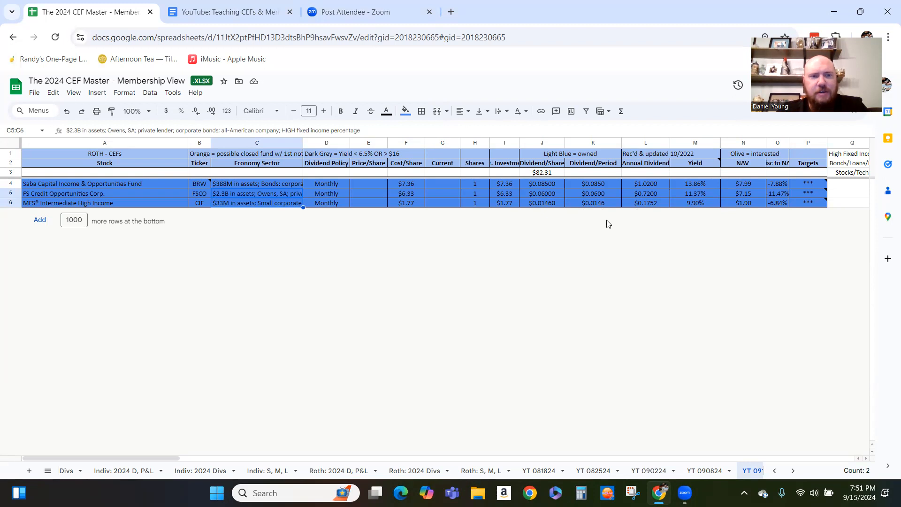
pyautogui.click(256, 193)
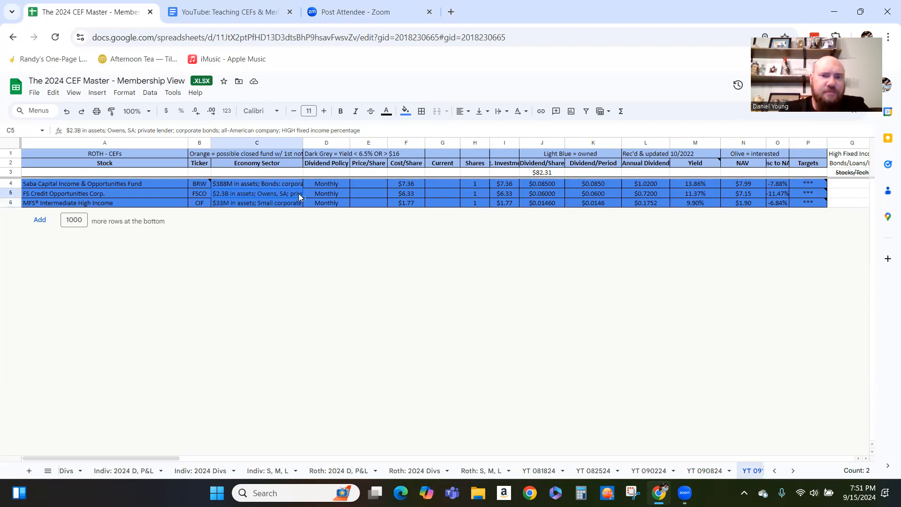
pyautogui.click(759, 470)
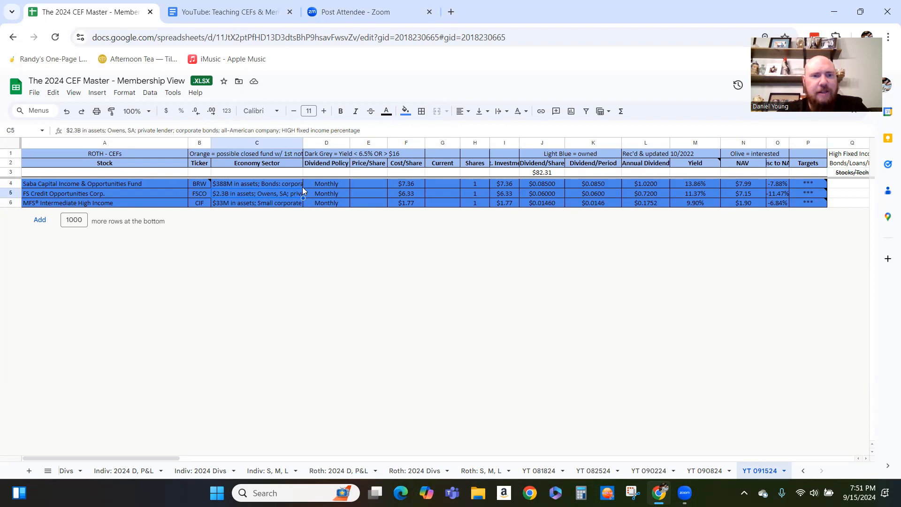
pyautogui.click(257, 183)
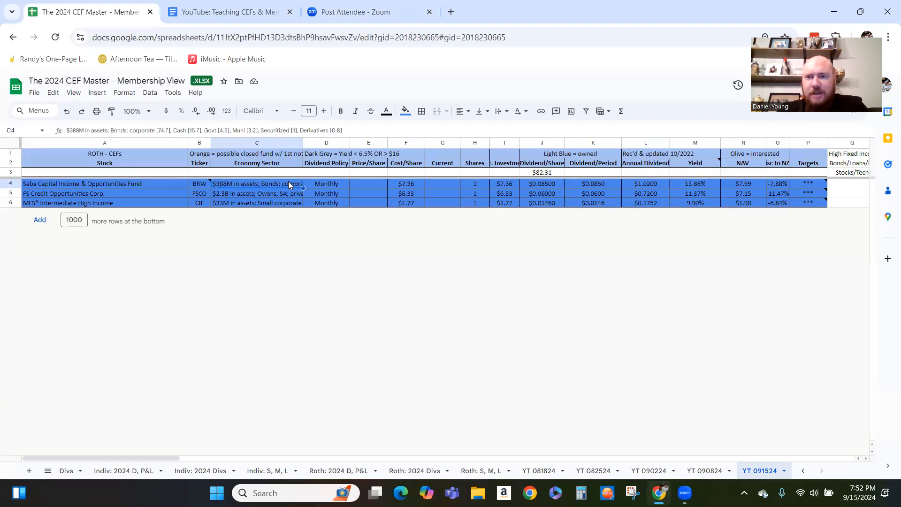
pyautogui.click(256, 193)
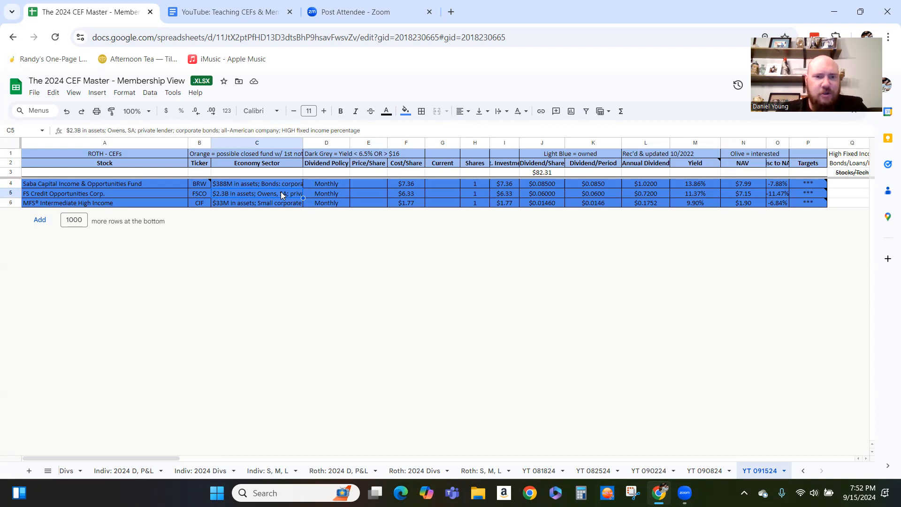
pyautogui.click(256, 203)
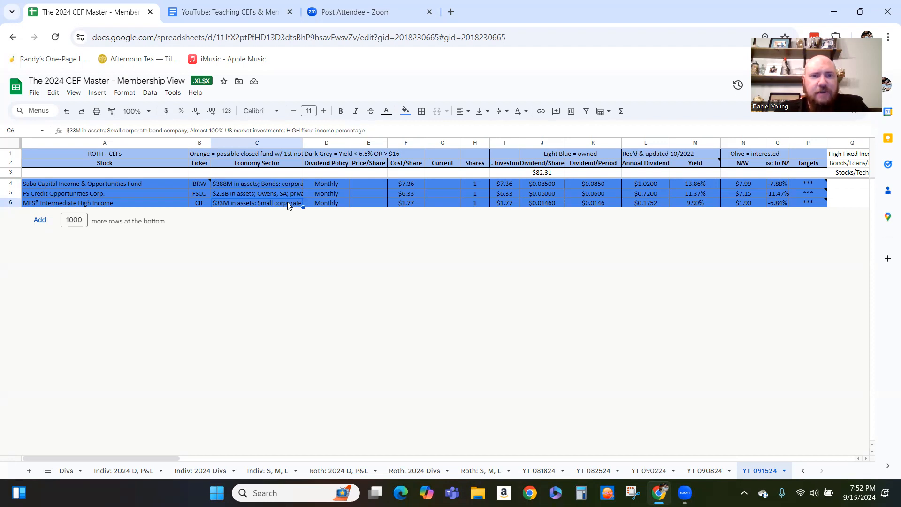
pyautogui.moveTo(481, 211)
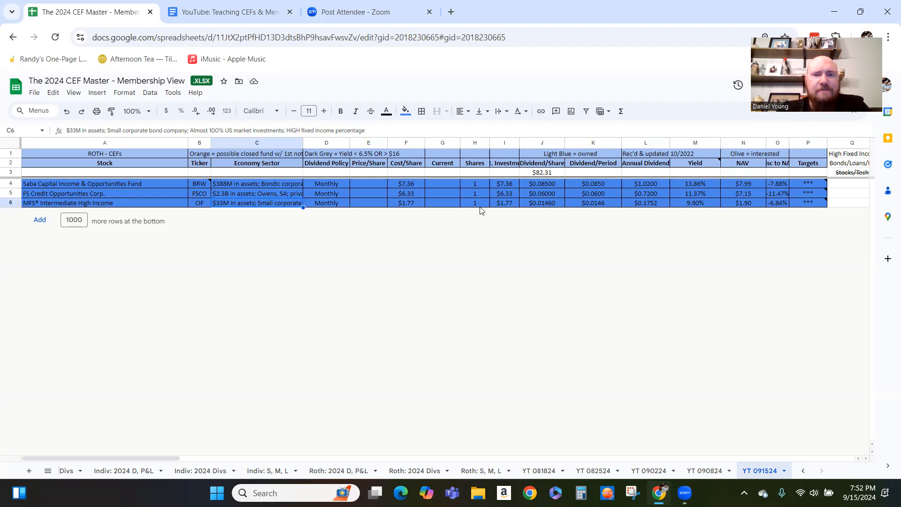
pyautogui.click(442, 203)
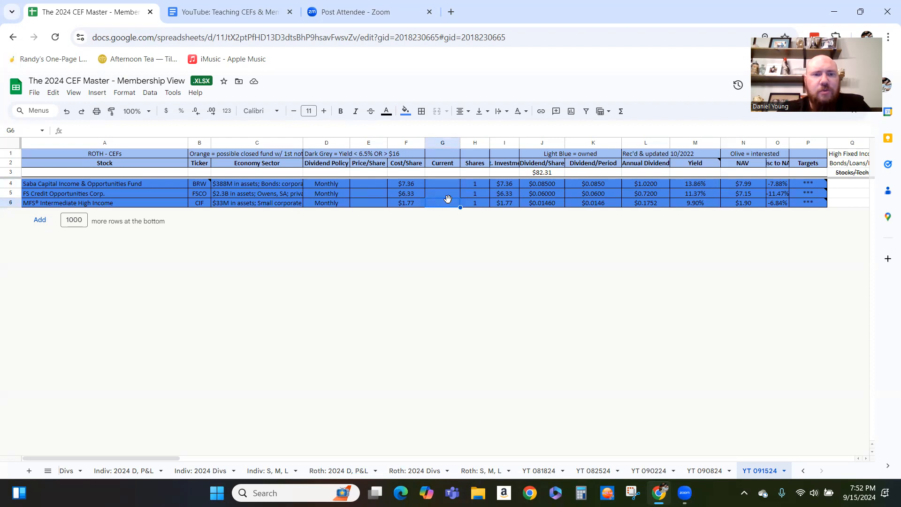
pyautogui.moveTo(371, 191)
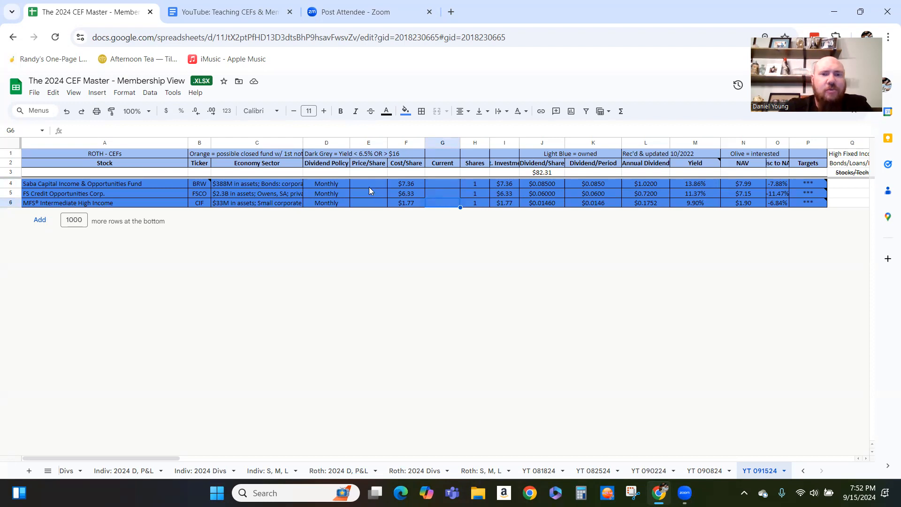
# Check the Roth: 2024 D, P&L sheet, then enter 400 shares for MFS in G6.
pyautogui.click(340, 470)
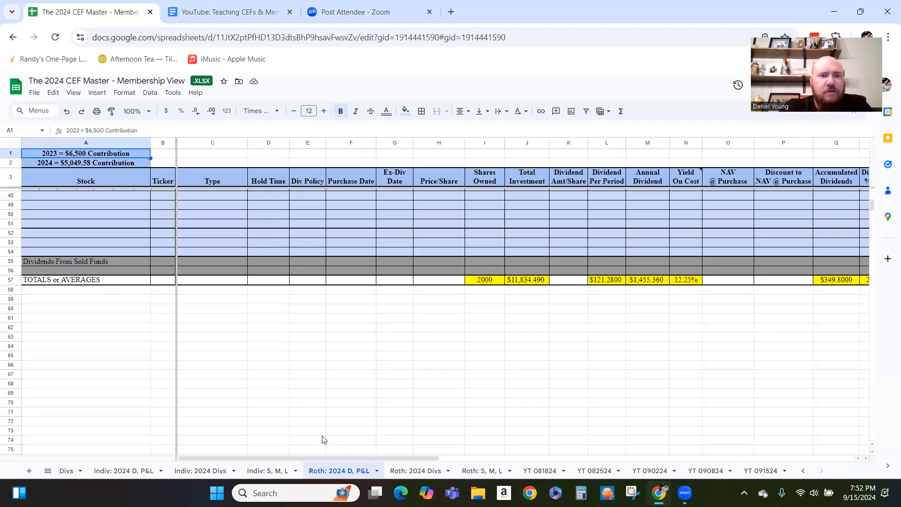
pyautogui.scroll(3)
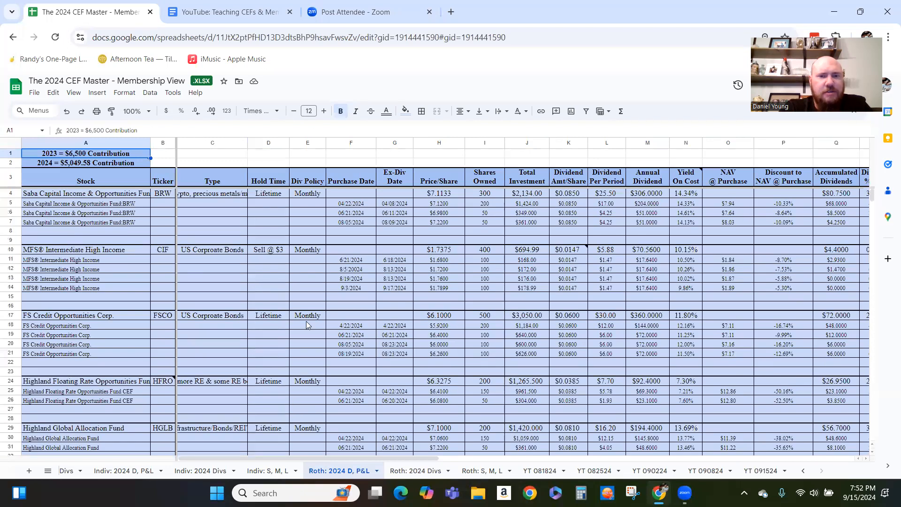
pyautogui.moveTo(305, 322)
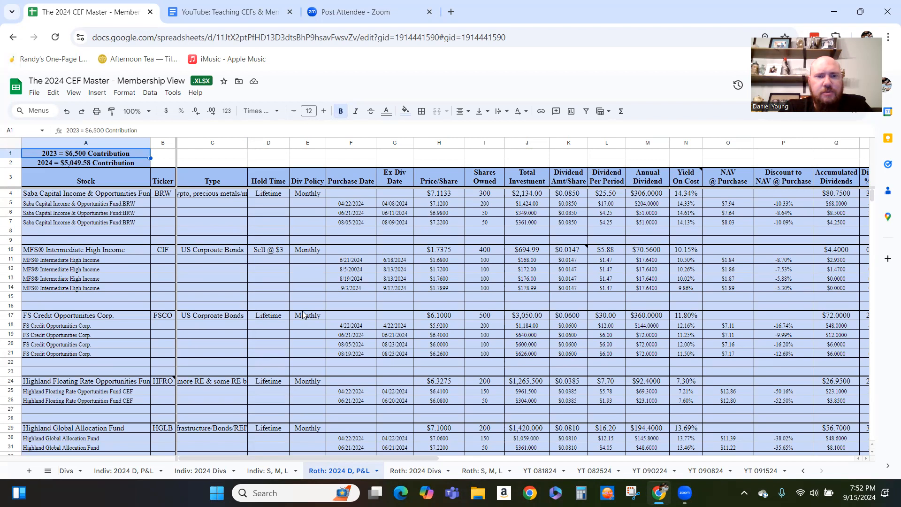
pyautogui.moveTo(453, 199)
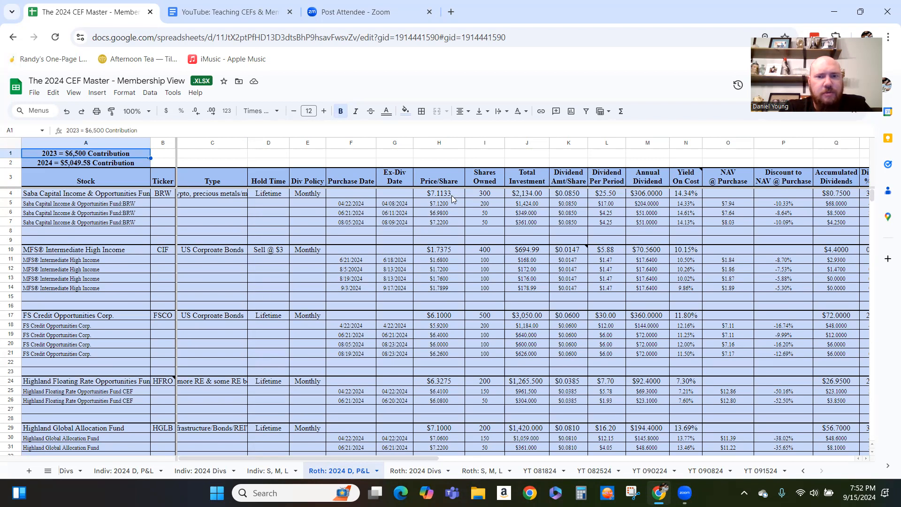
pyautogui.moveTo(492, 253)
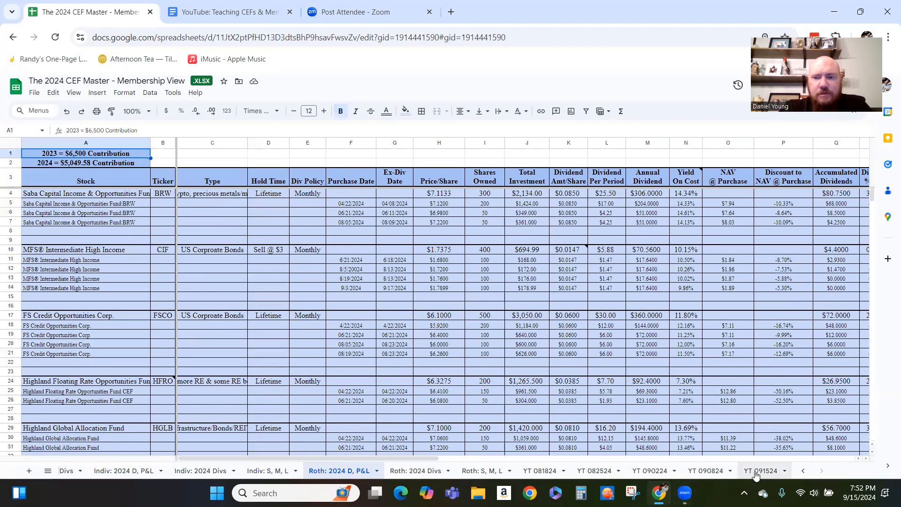
pyautogui.click(763, 471)
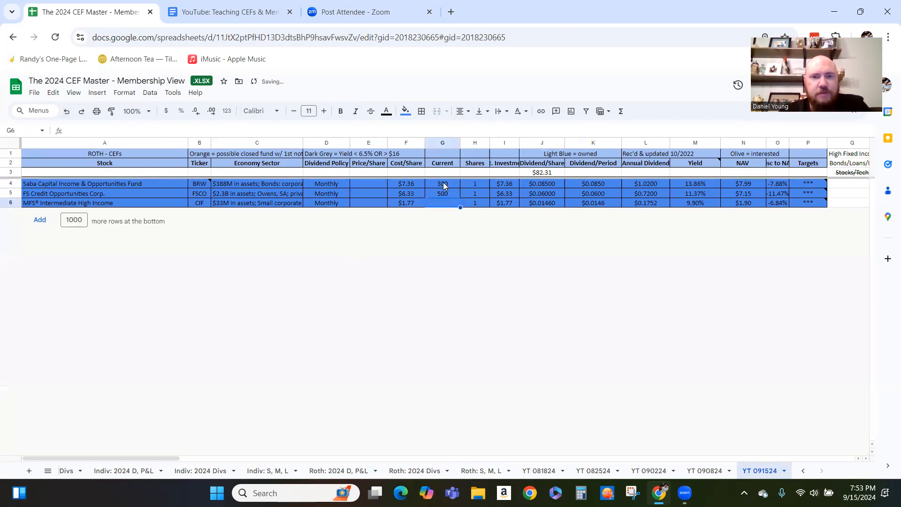
pyautogui.write('400')
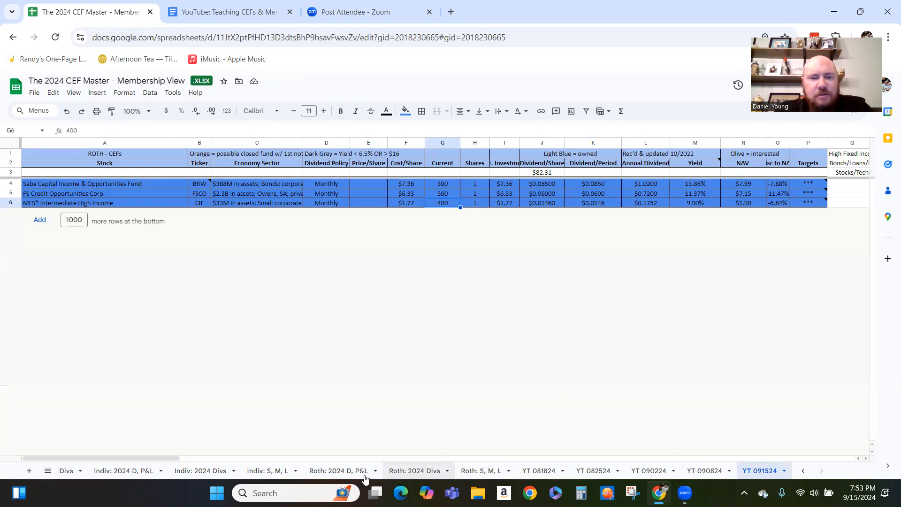
# Copy the Saba $7.11 and FS Credit $6.10 prices from the Roth portfolio sheet.
pyautogui.click(340, 470)
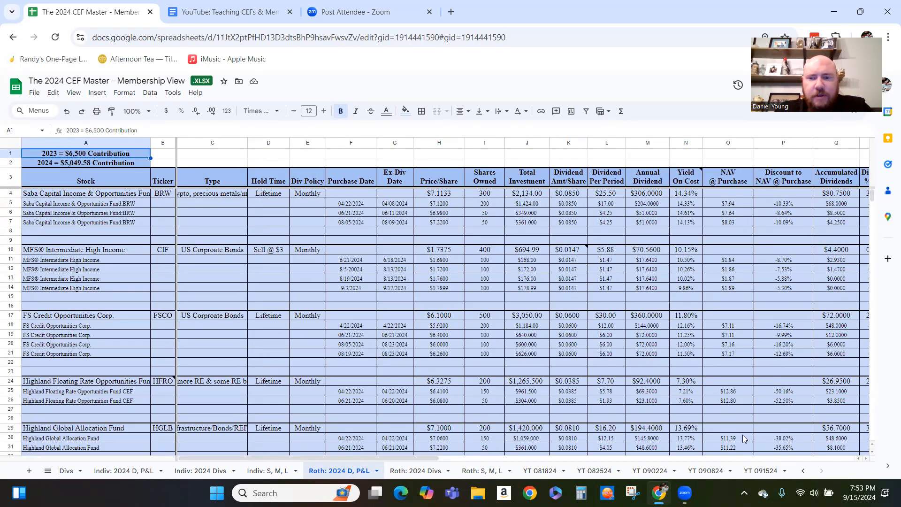
pyautogui.click(763, 471)
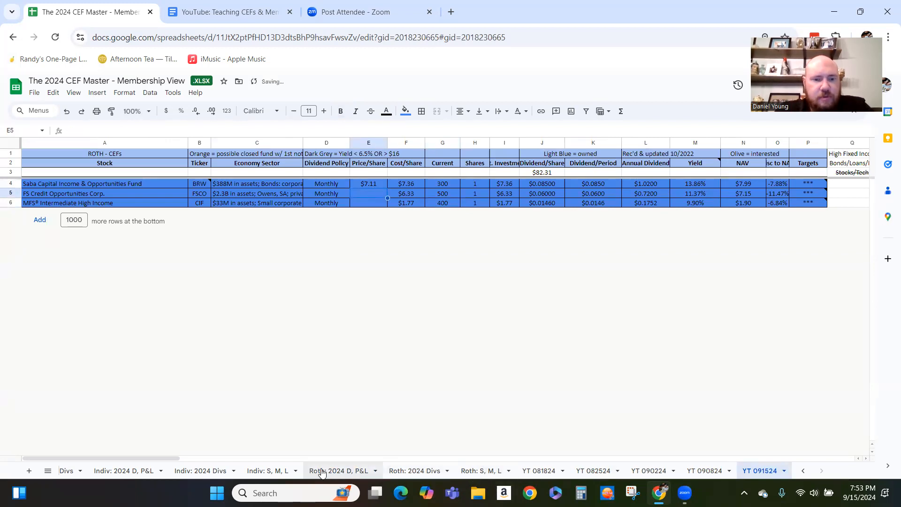
pyautogui.click(340, 470)
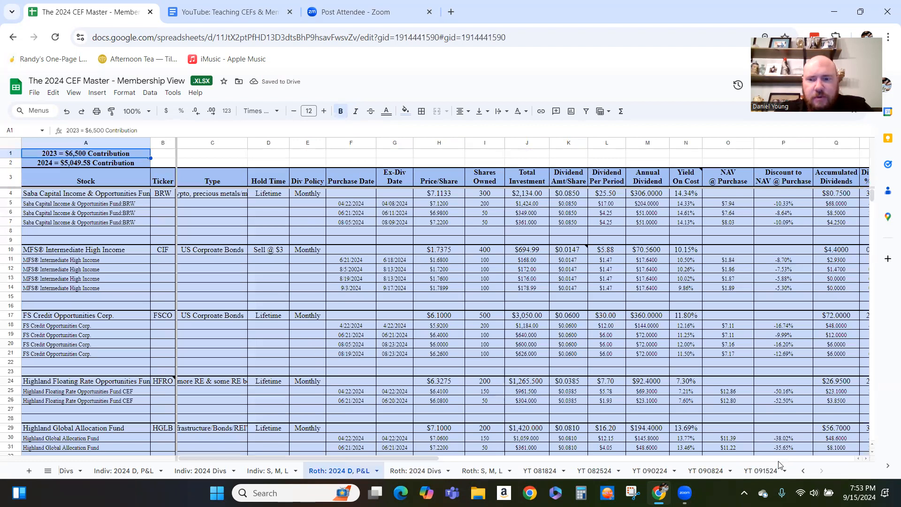
pyautogui.click(761, 471)
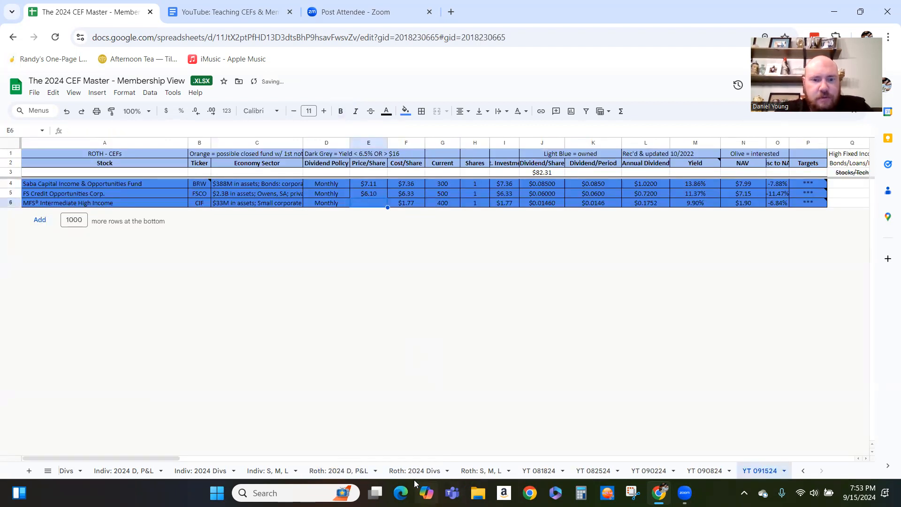
# Enter the MFS price of $1.74 and select E4:E6 to check the sum.
pyautogui.click(340, 470)
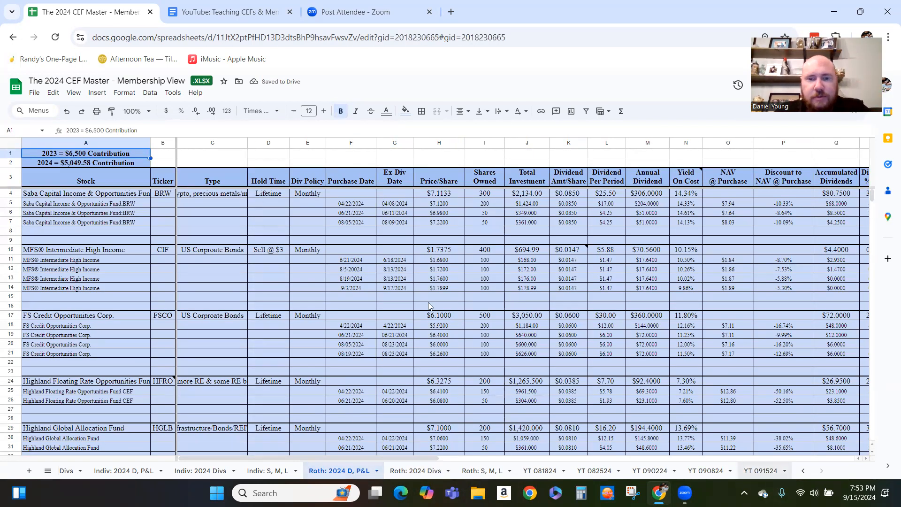
pyautogui.click(764, 471)
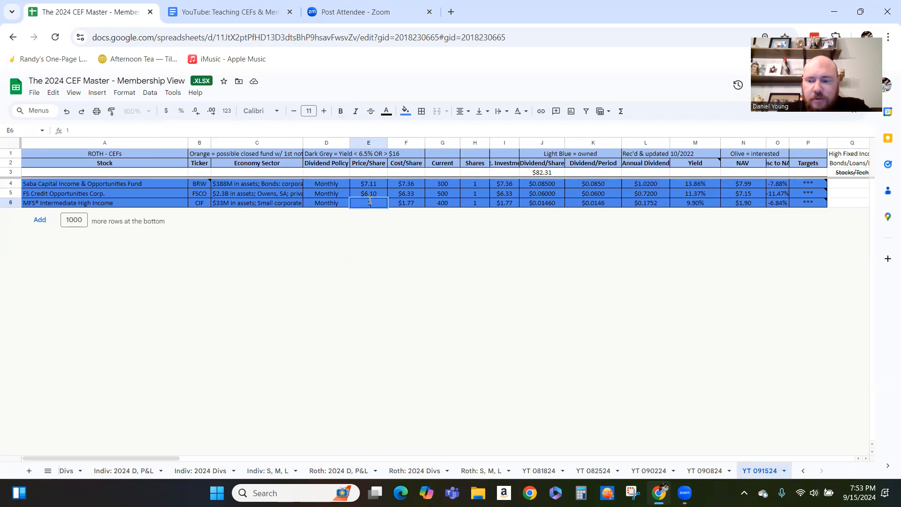
pyautogui.write('1.74')
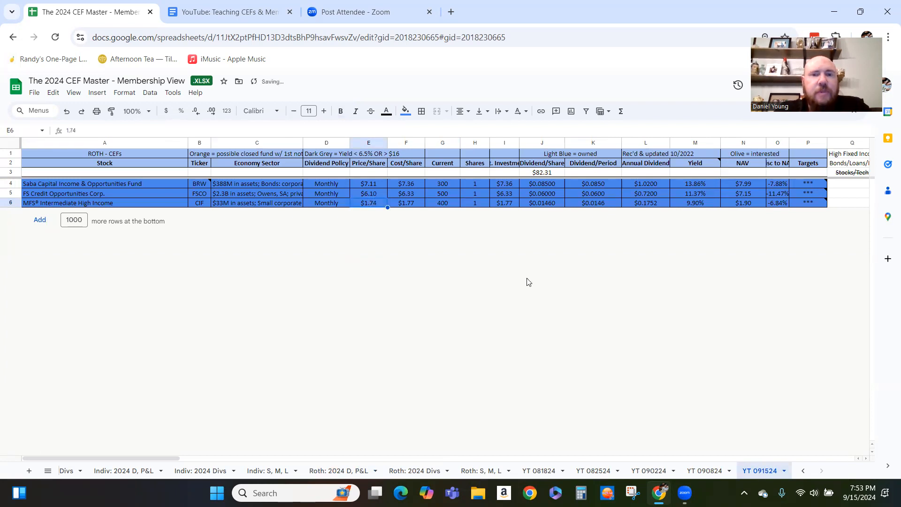
pyautogui.click(540, 202)
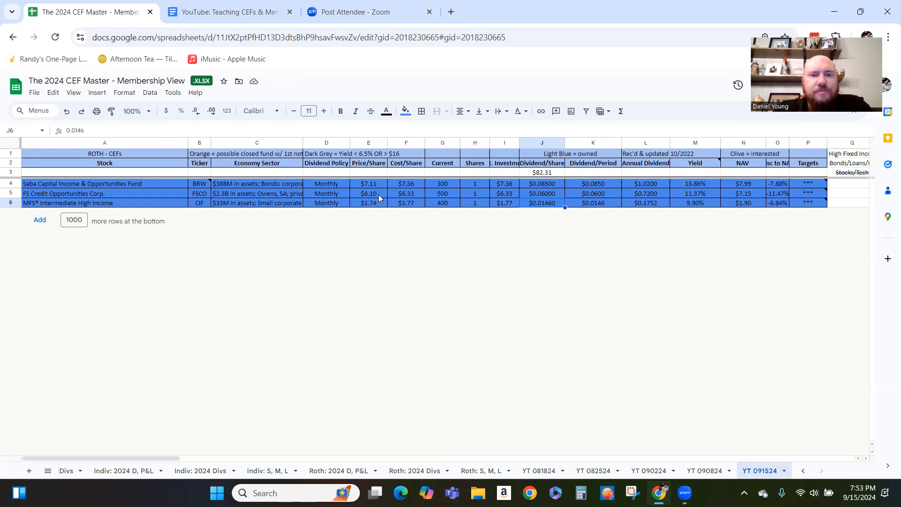
pyautogui.moveTo(369, 184); pyautogui.dragTo(369, 202)
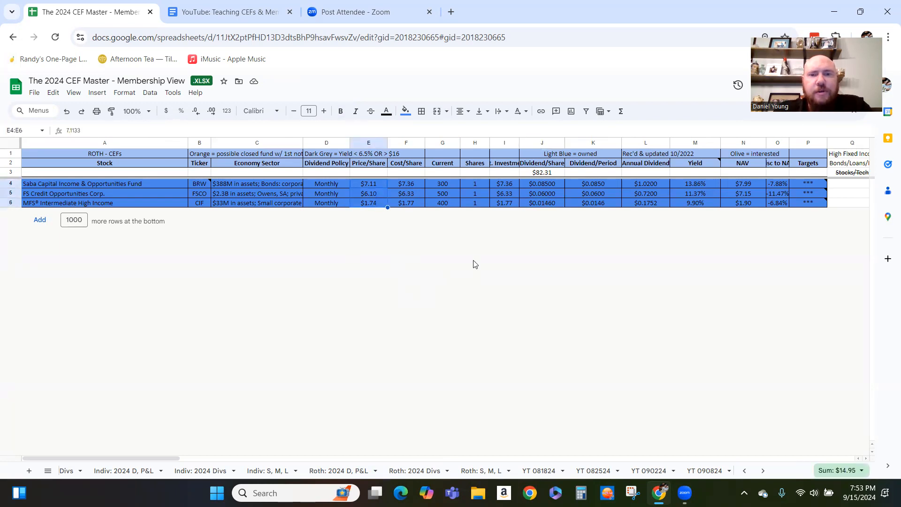
pyautogui.click(442, 184)
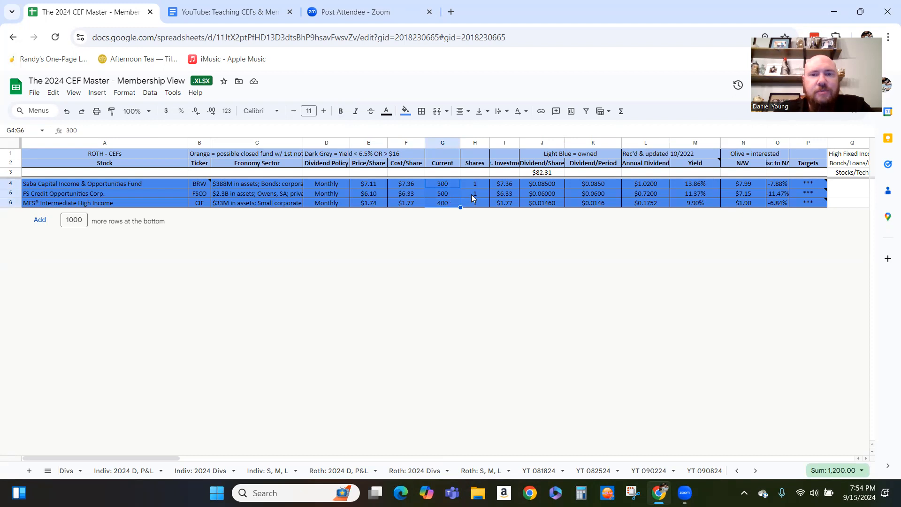
pyautogui.click(540, 172)
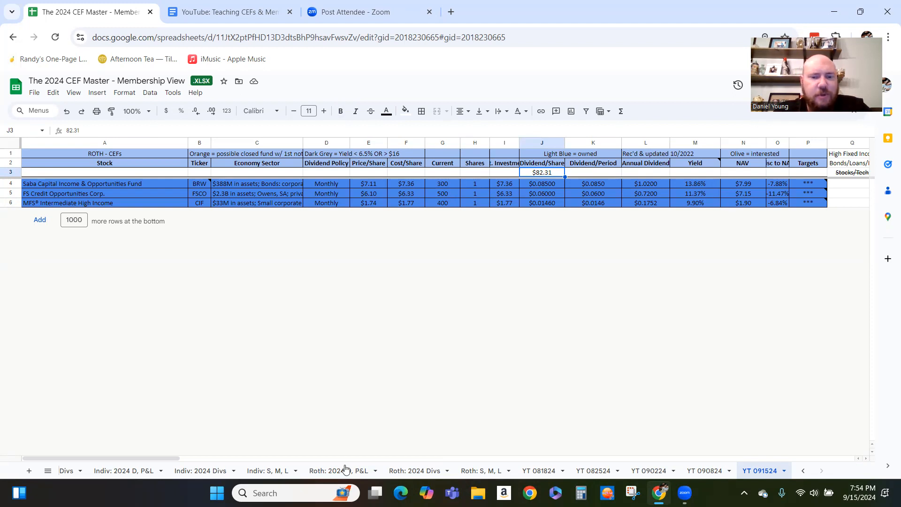
pyautogui.click(339, 471)
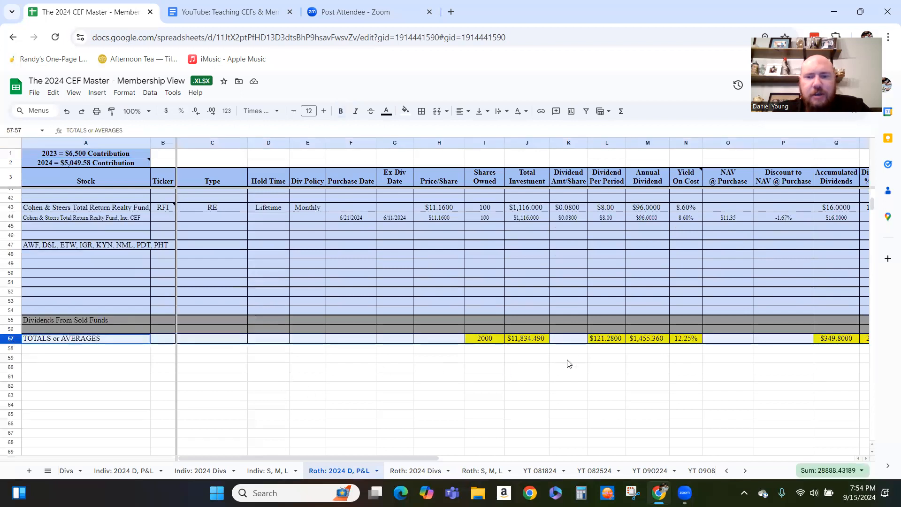
pyautogui.moveTo(712, 439)
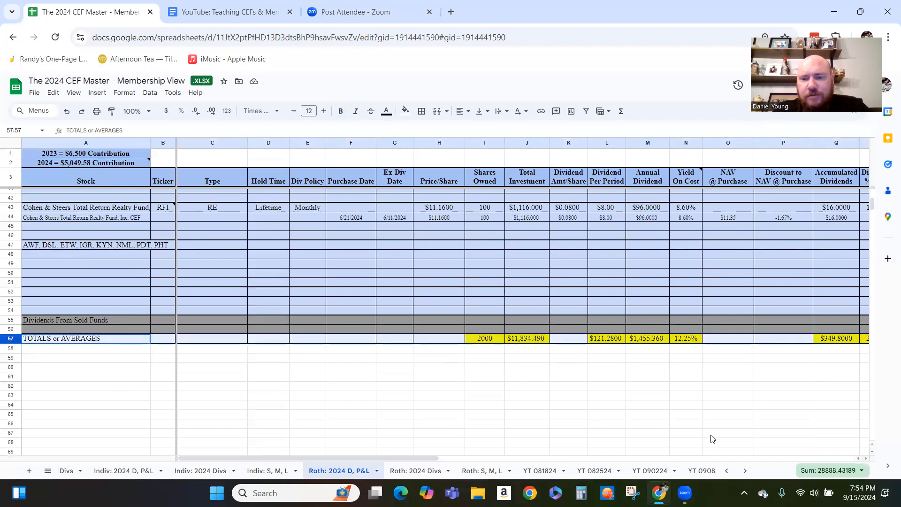
pyautogui.click(764, 470)
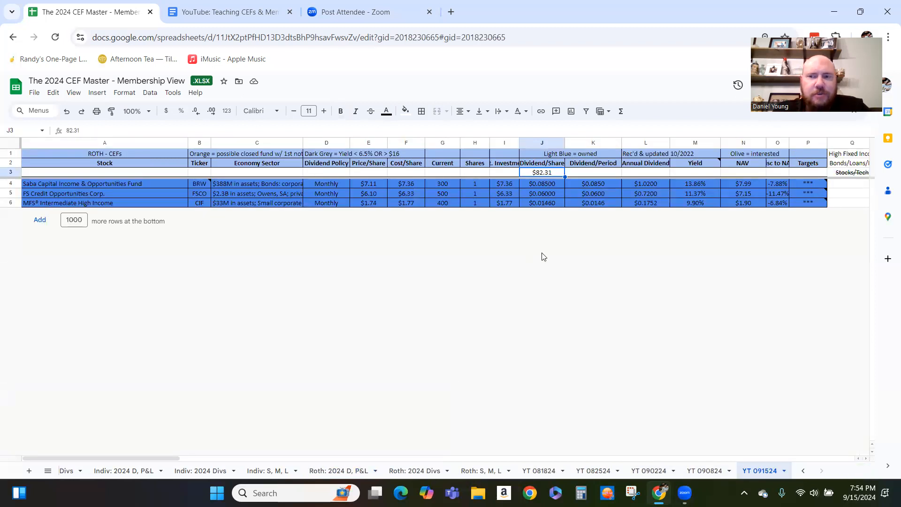
pyautogui.click(504, 203)
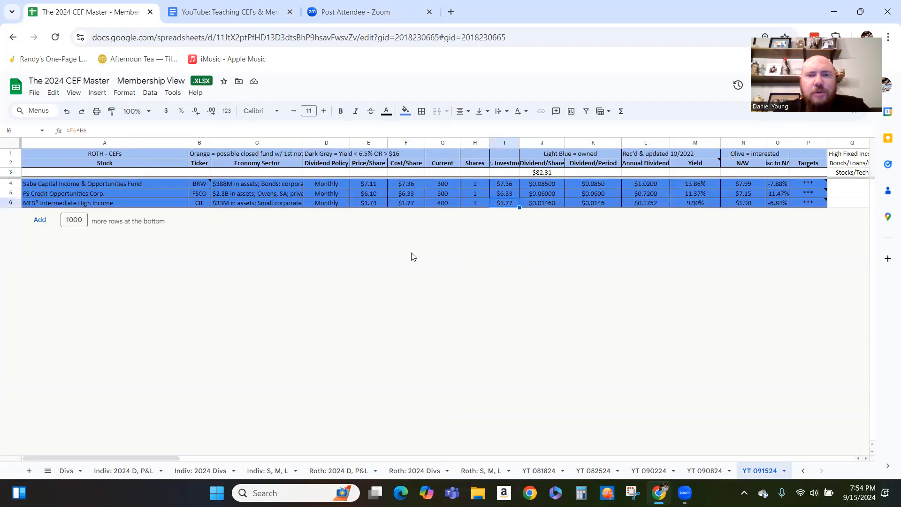
pyautogui.click(406, 203)
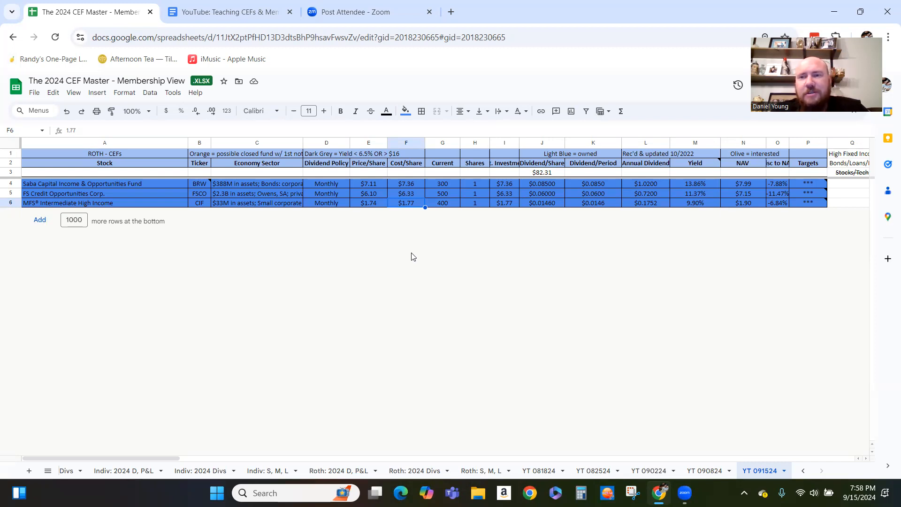
pyautogui.moveTo(403, 240)
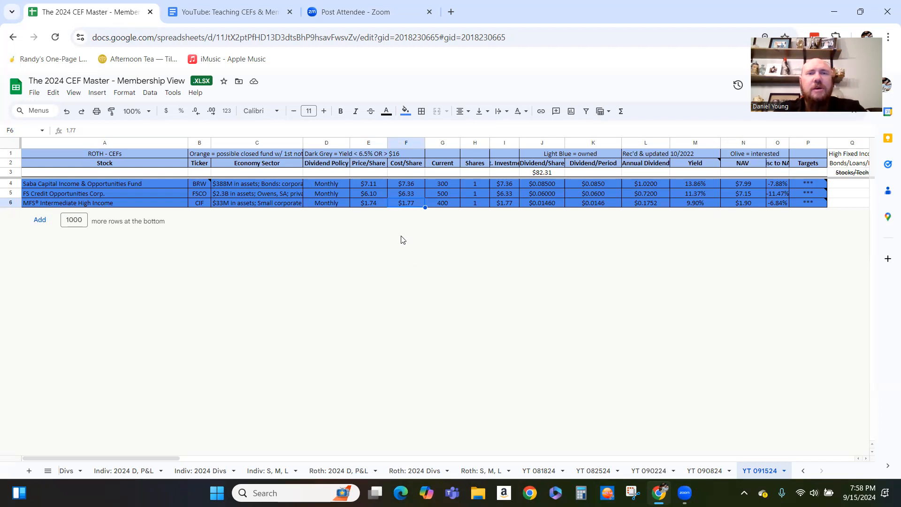